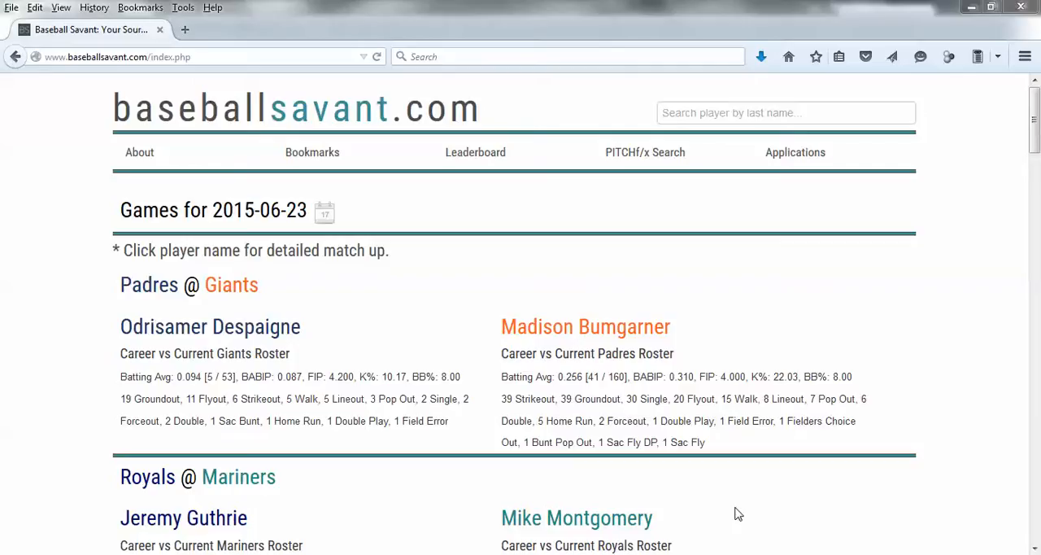
mouse_move(707, 421)
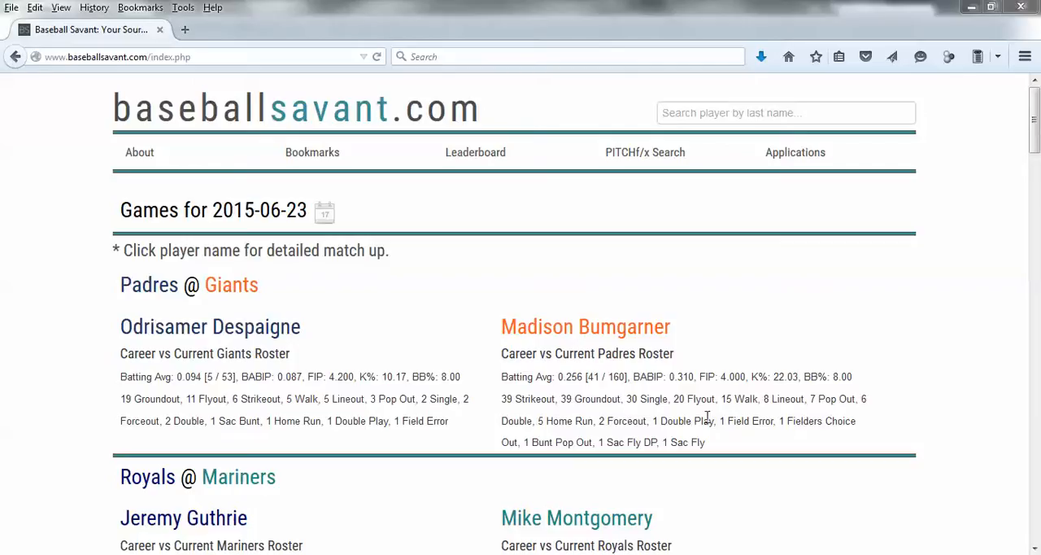
- From the site applications, go to Spray Chart Compare and add [CHC] Bryant, Kris - 3B as the batter
click(795, 153)
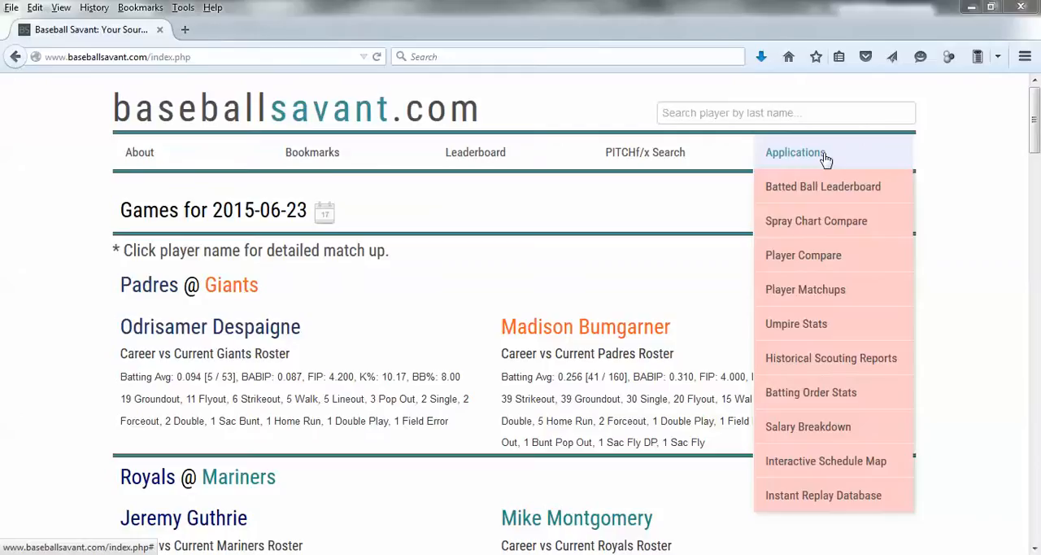
mouse_move(829, 220)
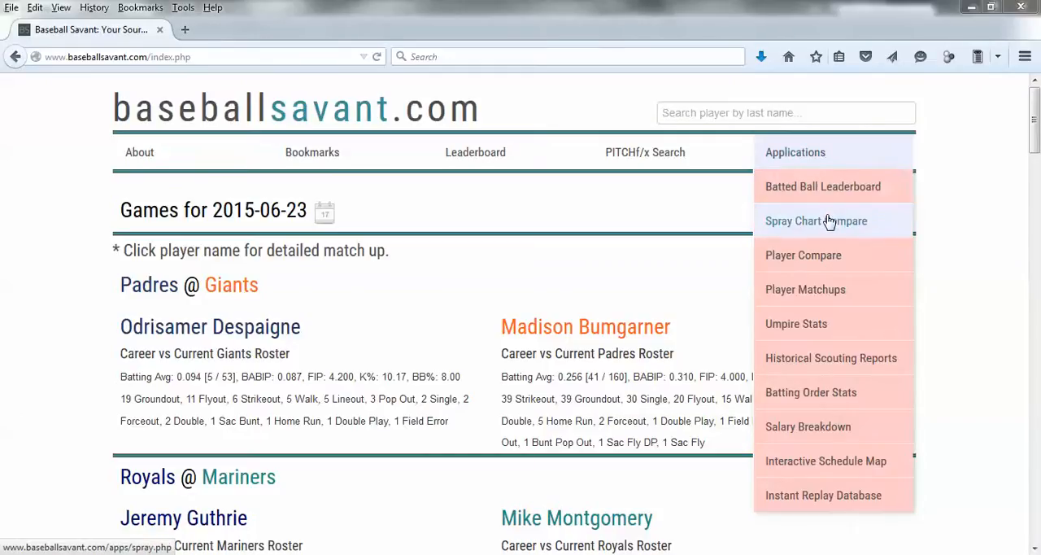
click(817, 221)
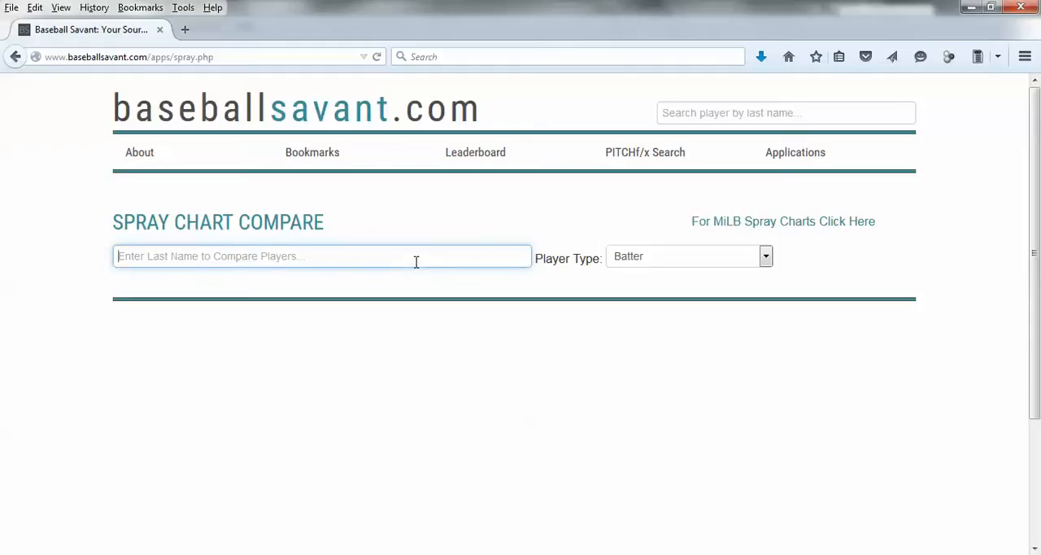
text(bryant)
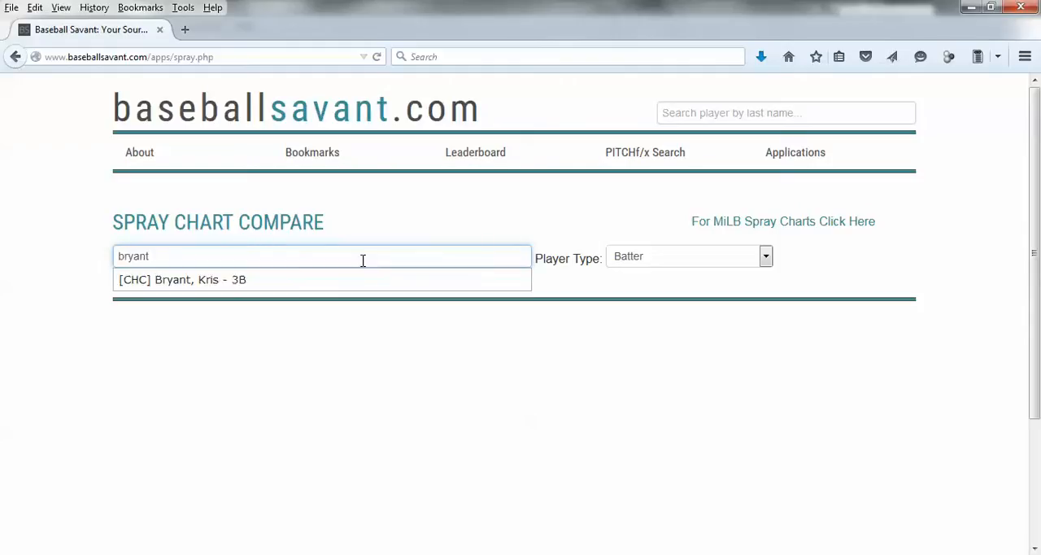
click(182, 279)
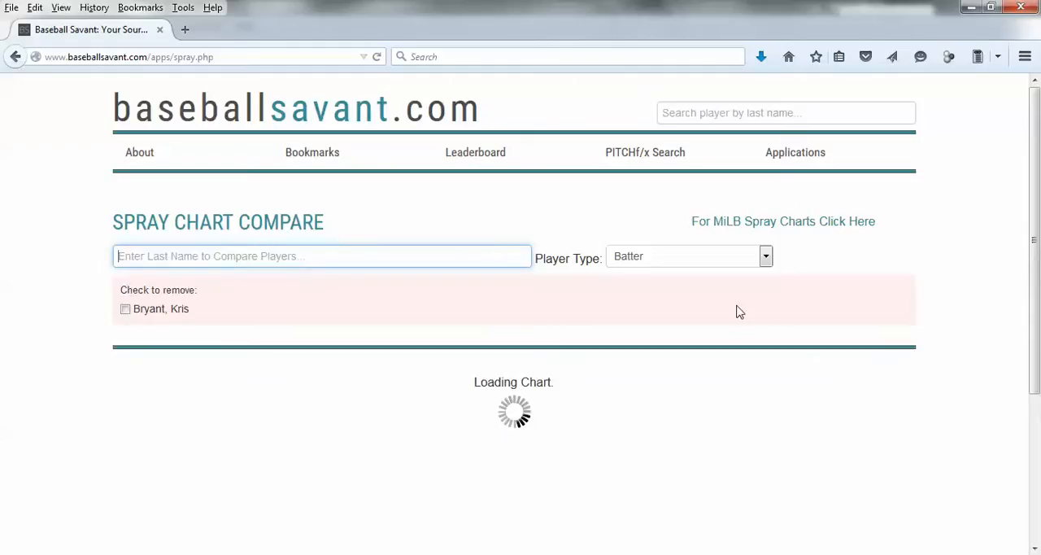
- Filter the chart to Home Run results on pitches of at least 90 MPH and update it to show 3 hits
scroll(down, 3)
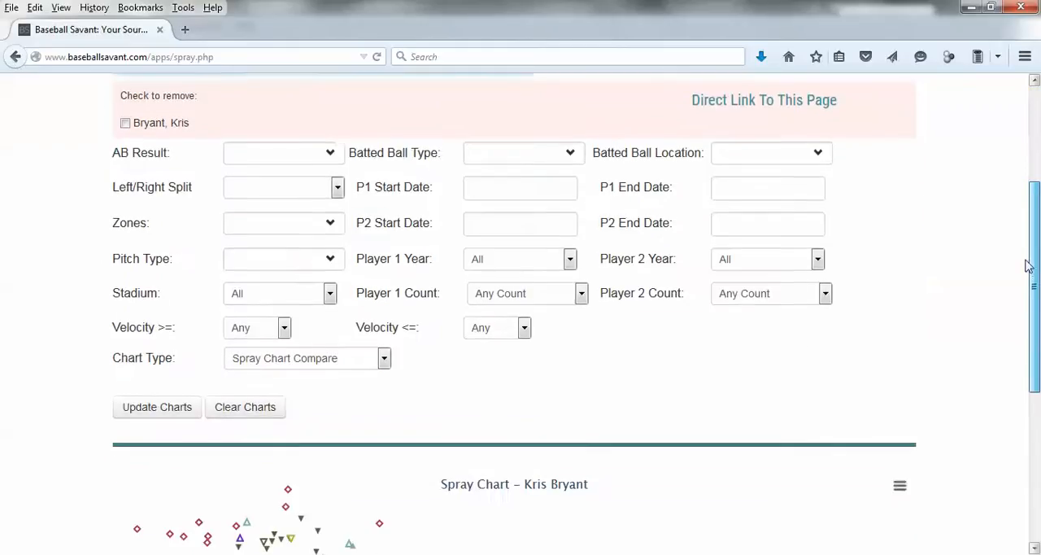
scroll(down, 3)
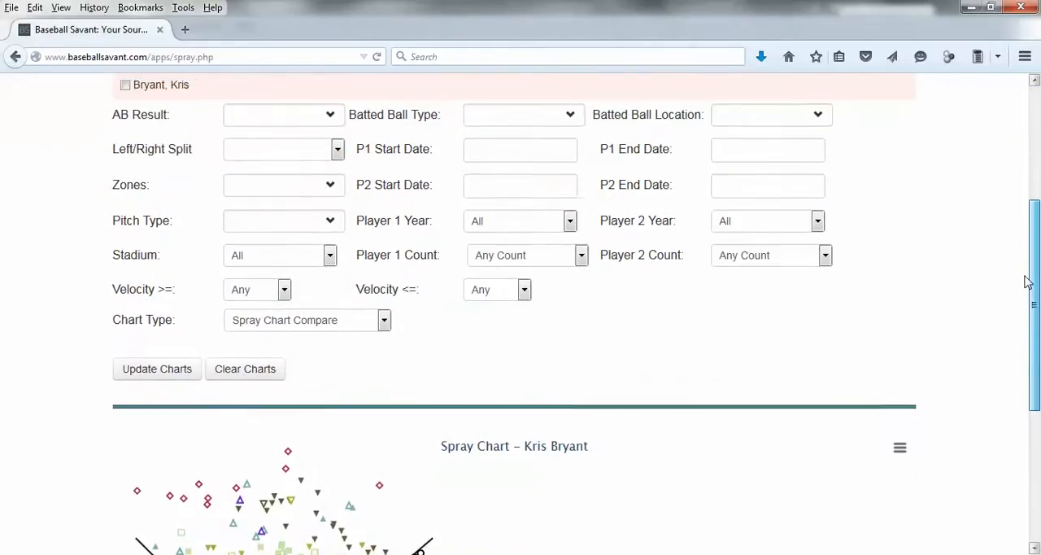
click(282, 114)
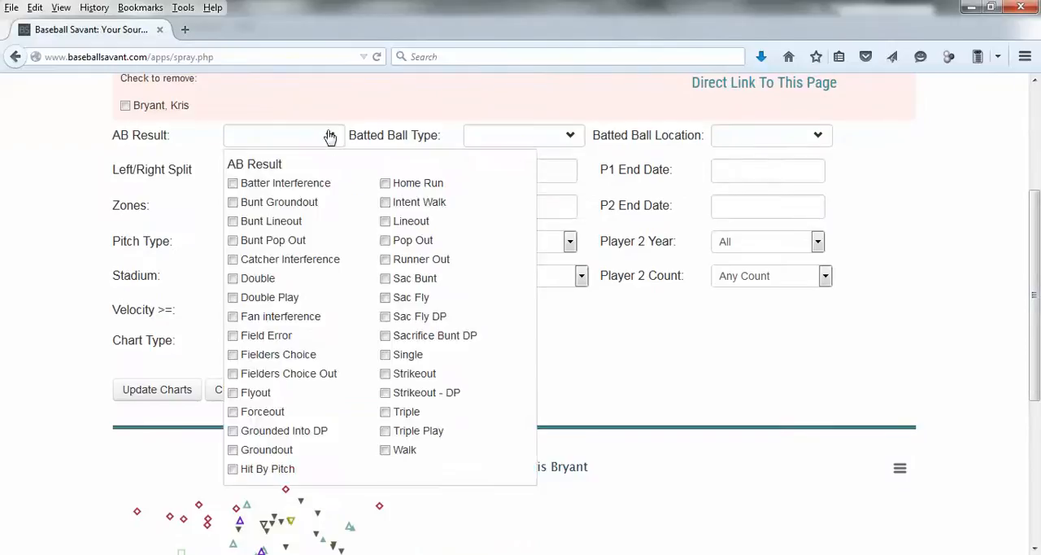
click(419, 182)
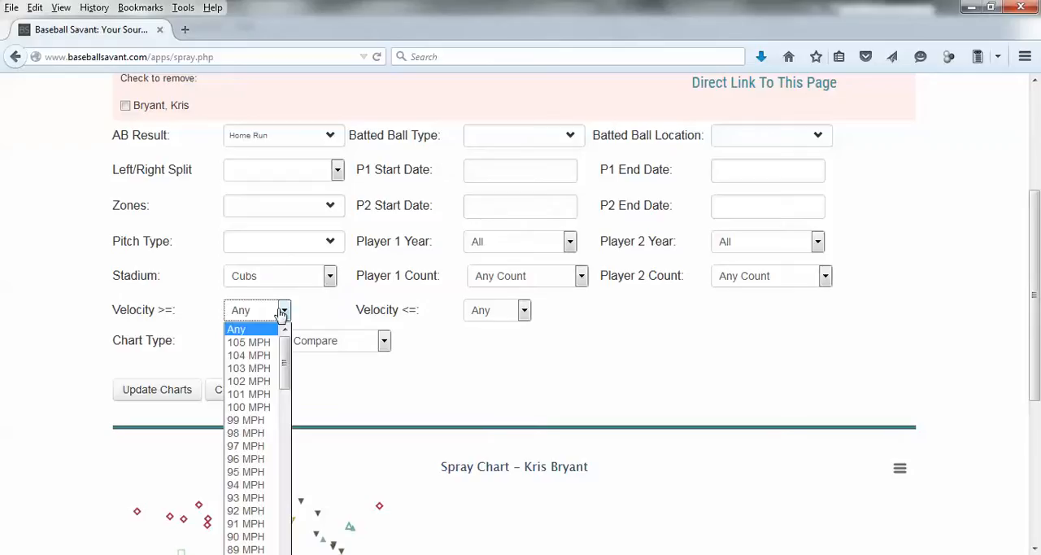
click(245, 536)
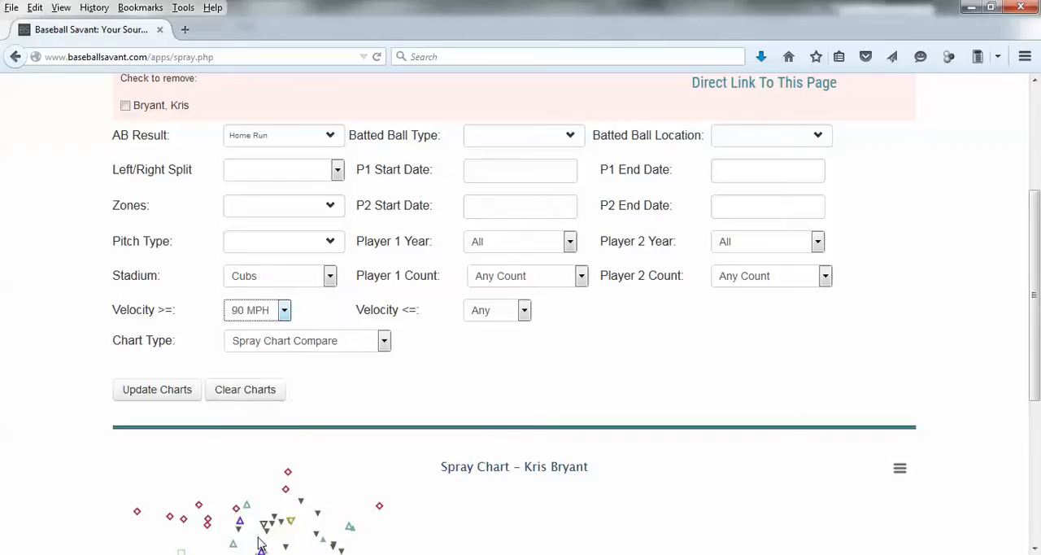
click(156, 390)
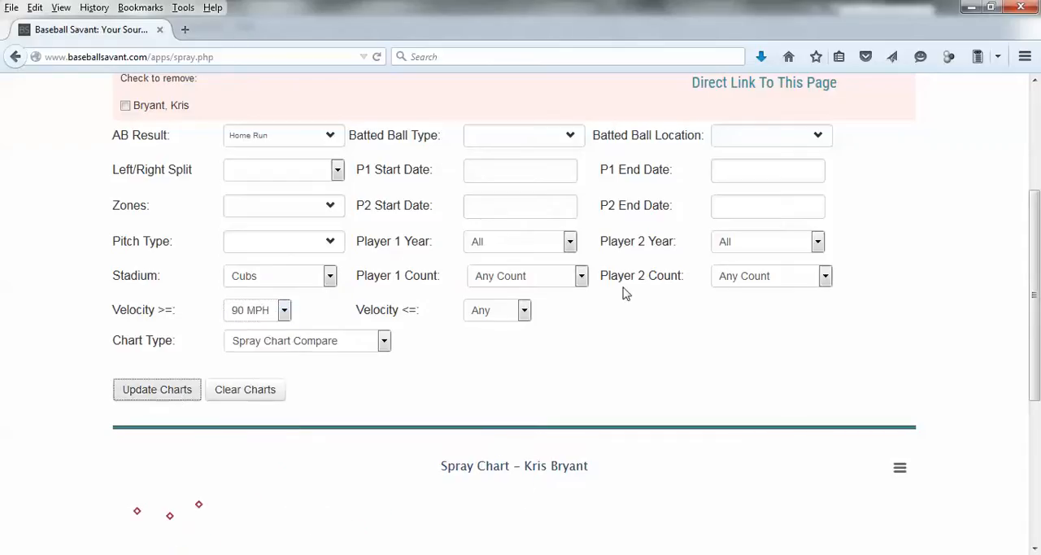
scroll(down, 3)
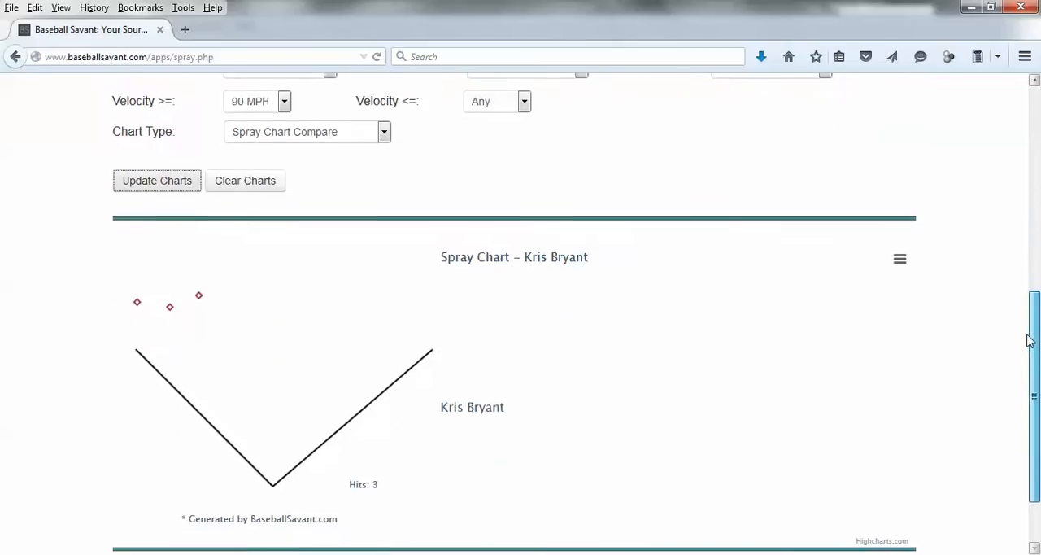
mouse_move(179, 313)
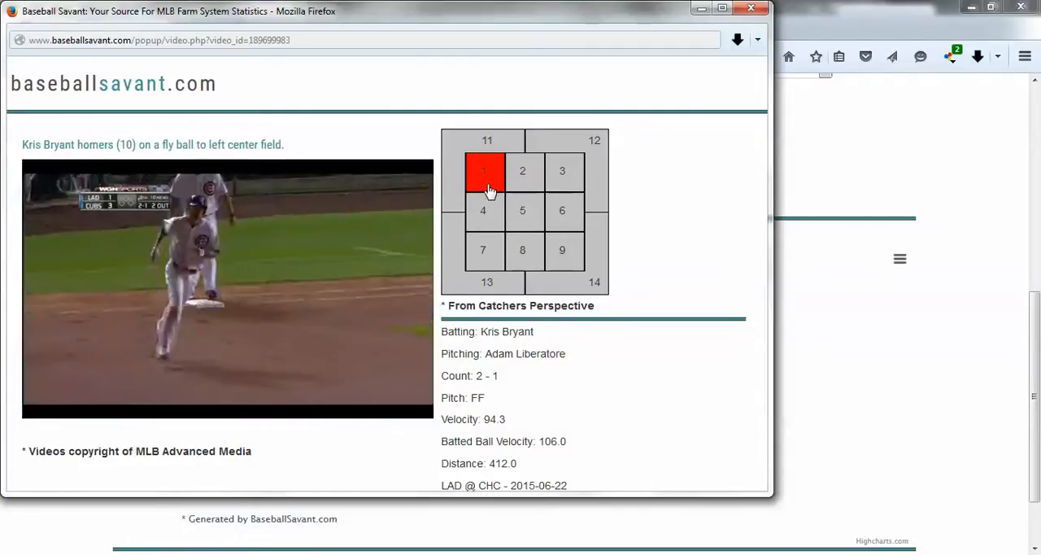
- Play a home run from the chart and pause the replay on Bryant's swing
click(228, 288)
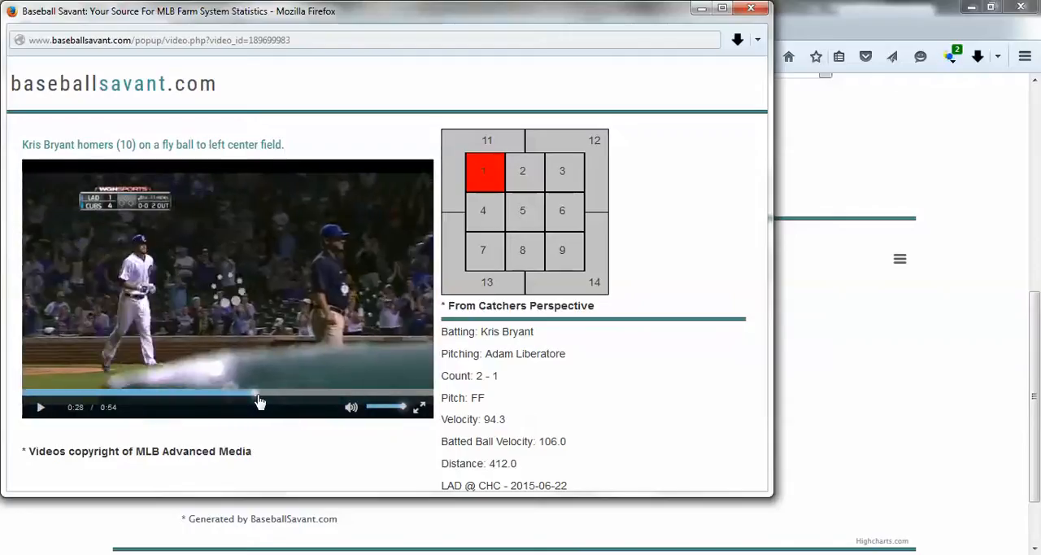
click(39, 408)
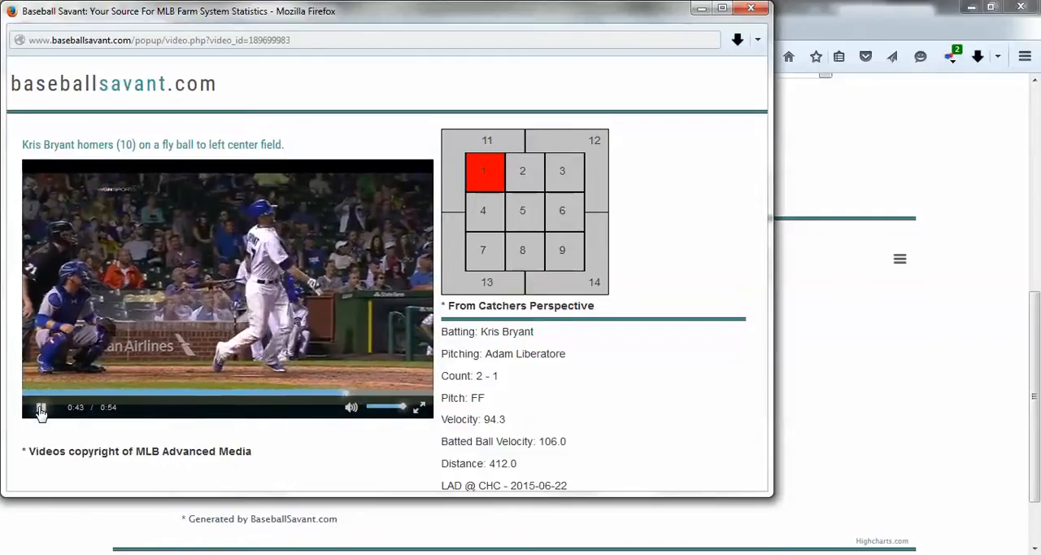
click(40, 407)
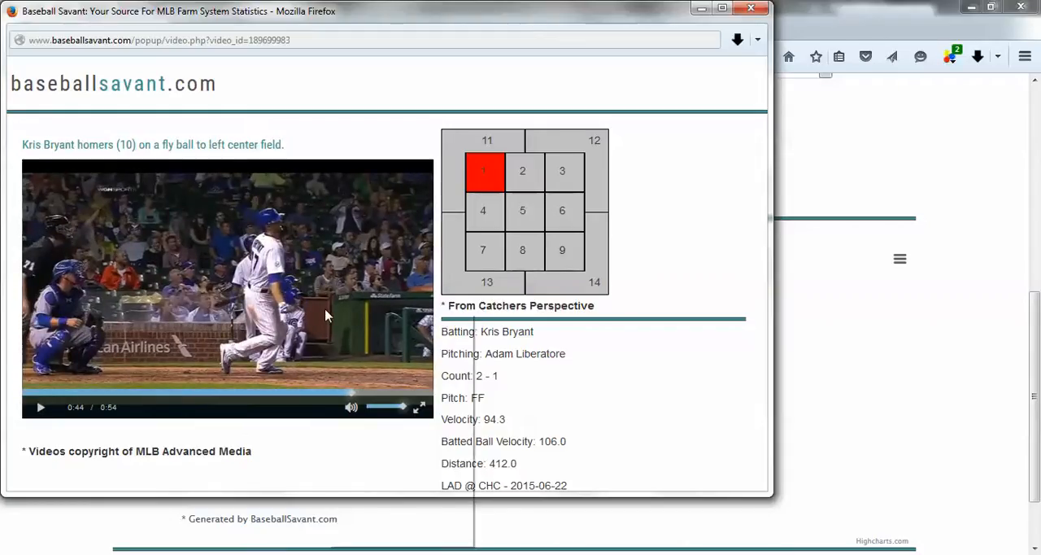
mouse_move(364, 448)
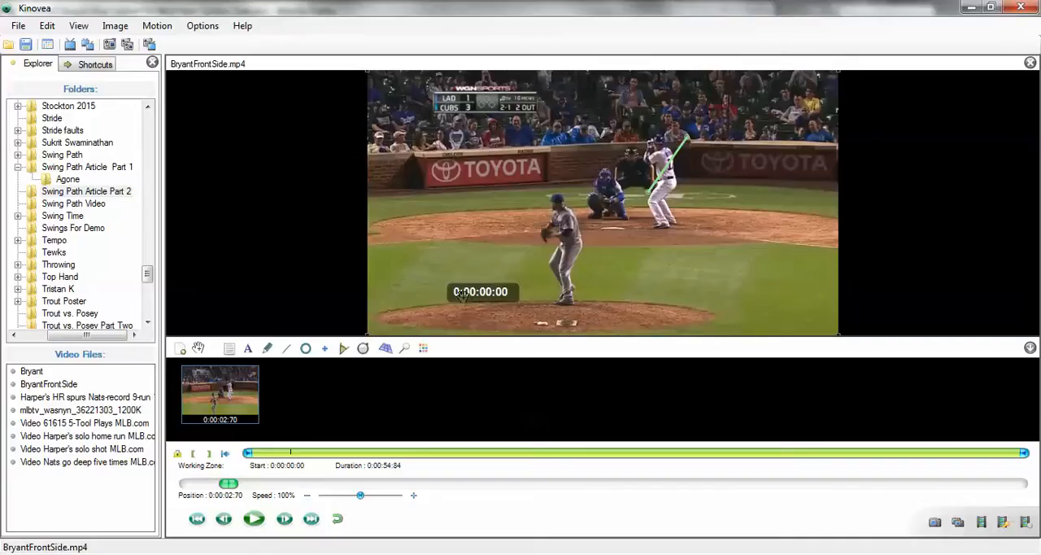
mouse_move(480, 291)
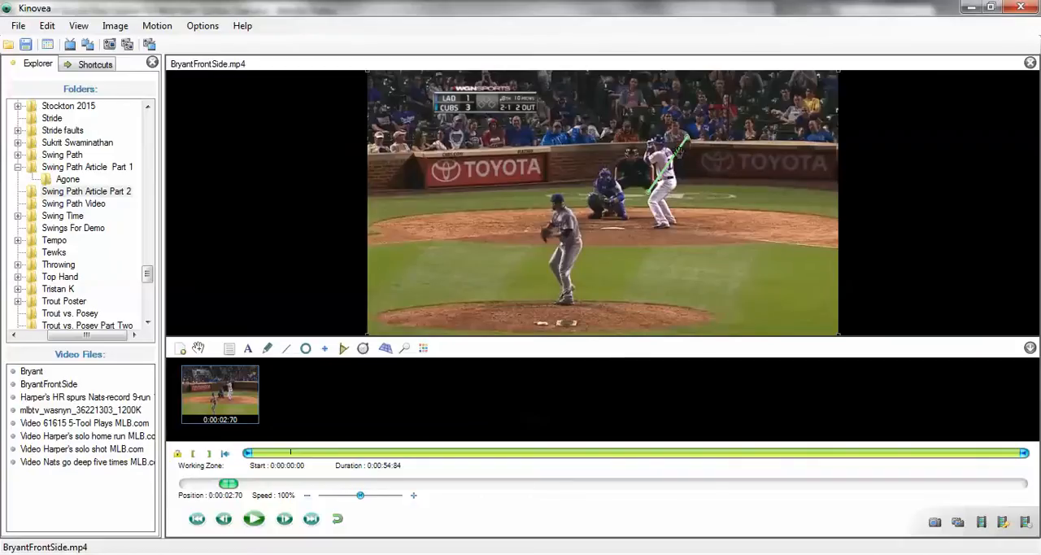
- Delete the green line drawing, set playback to 90% speed and advance the clip to the dugout celebration
right_click(671, 158)
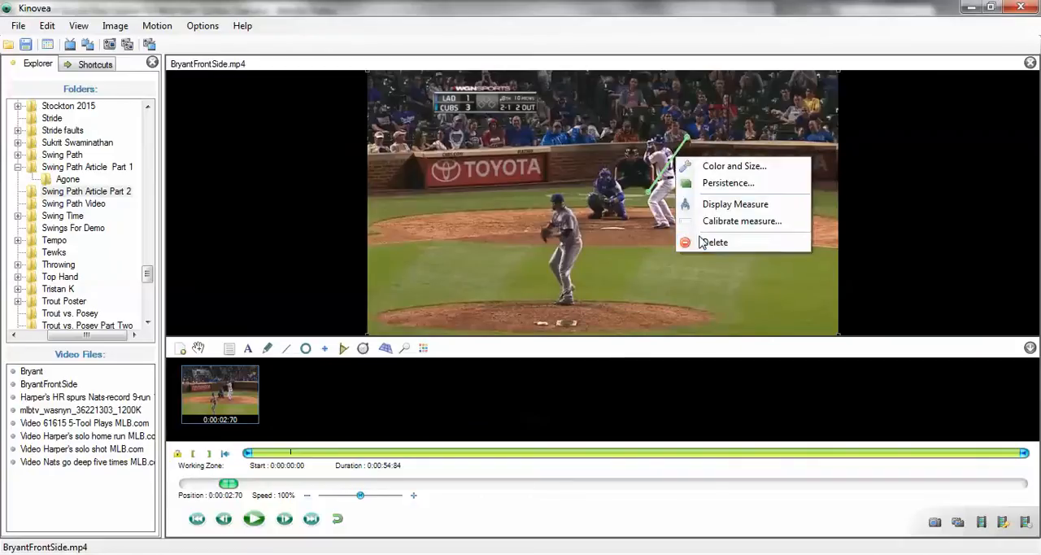
click(715, 242)
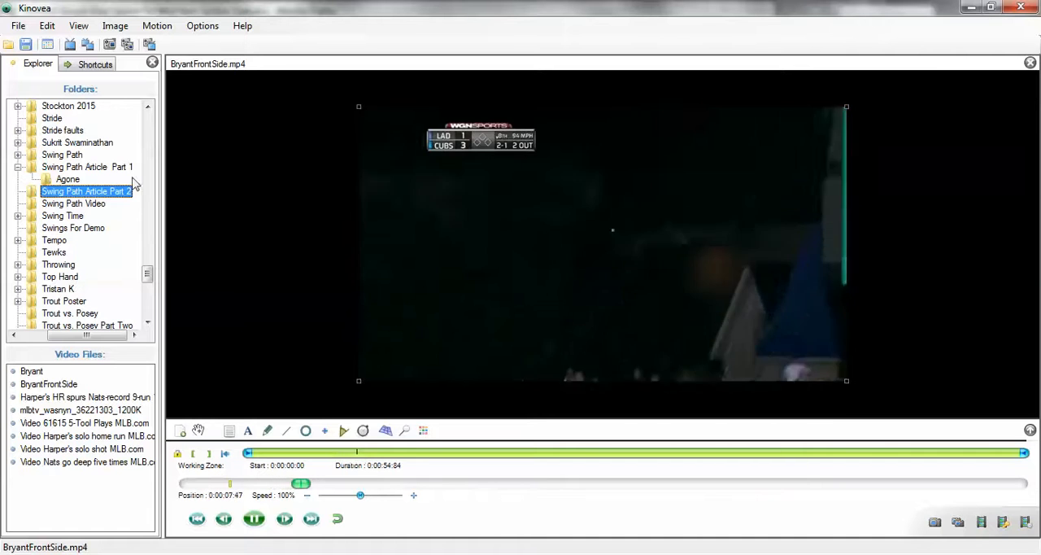
click(92, 44)
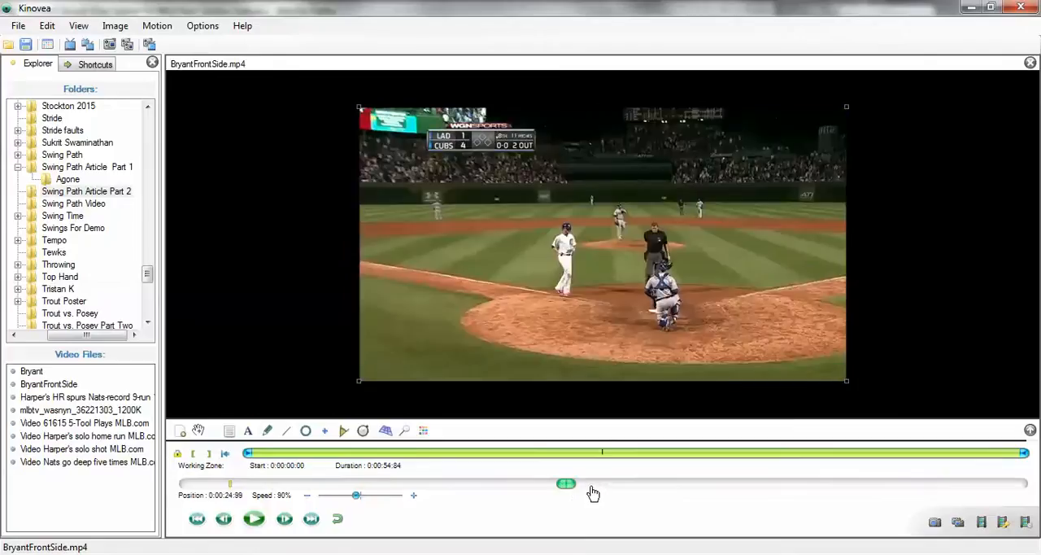
drag(566, 484, 610, 484)
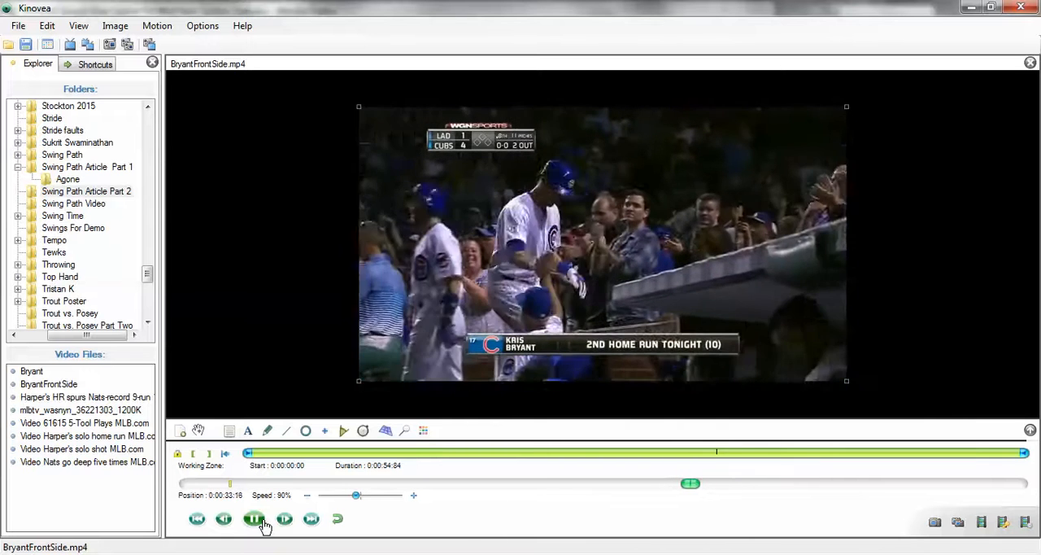
- Start the working zone at the current frame (0:00:34:60) and review the trimmed swing with Play/Pause
click(253, 519)
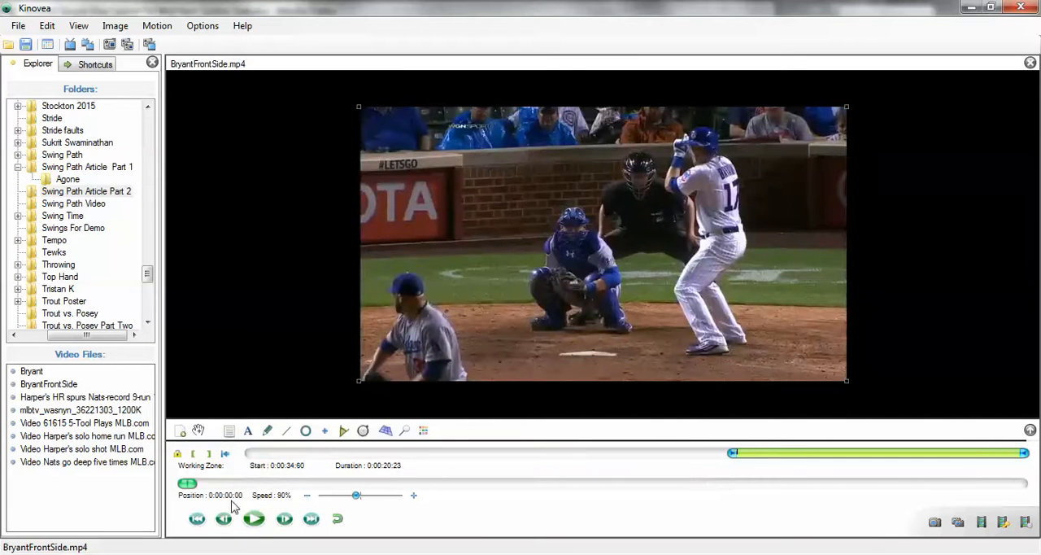
click(255, 519)
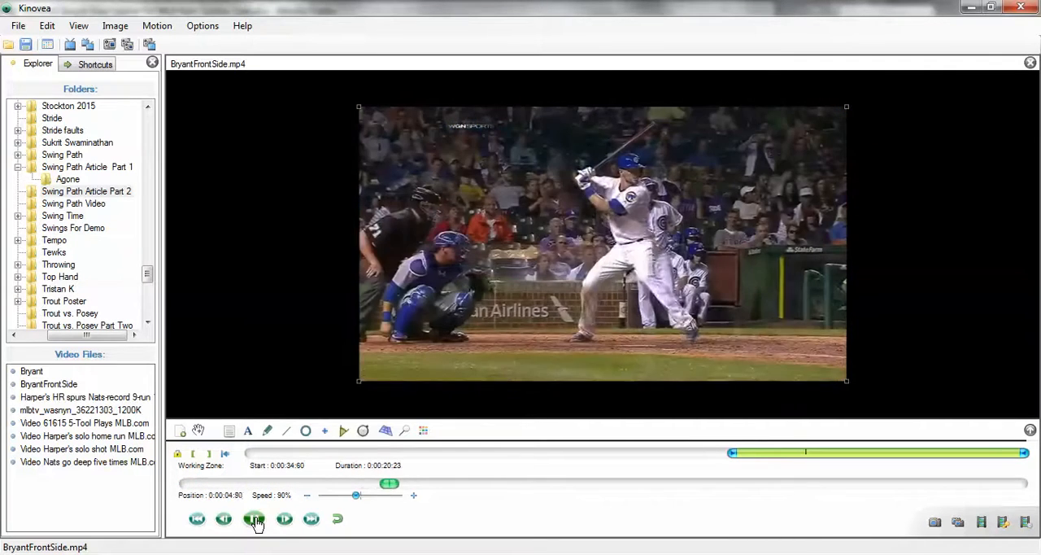
click(253, 516)
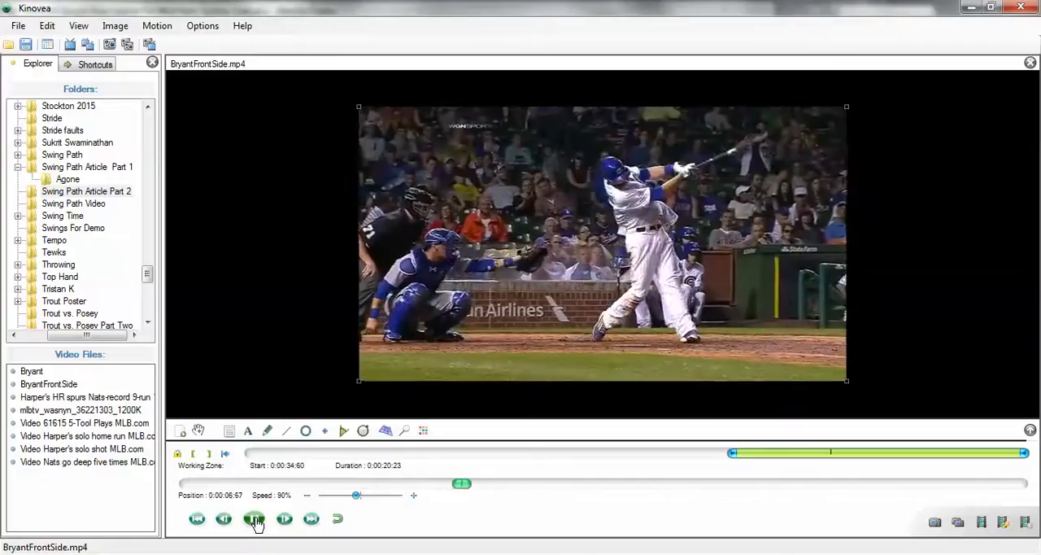
click(253, 518)
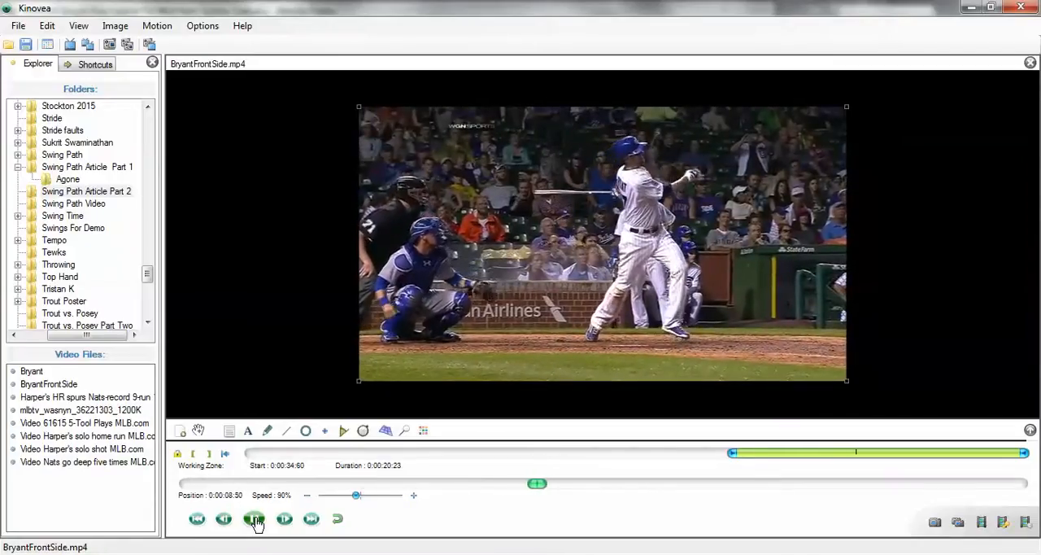
click(253, 518)
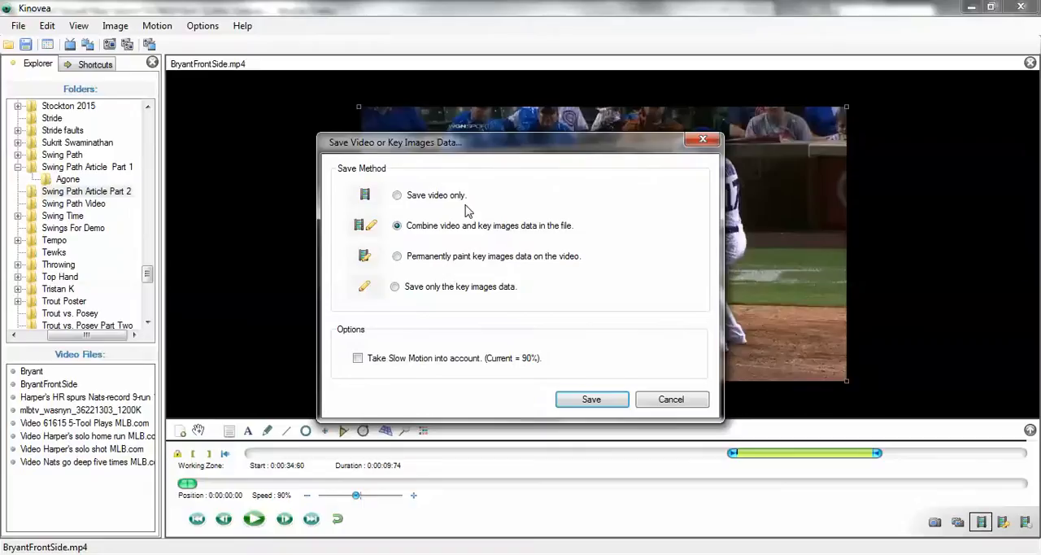
- Save the plain video as BryantFrontSide(cropped) in the Swing Path Article Part 2 folder
click(395, 194)
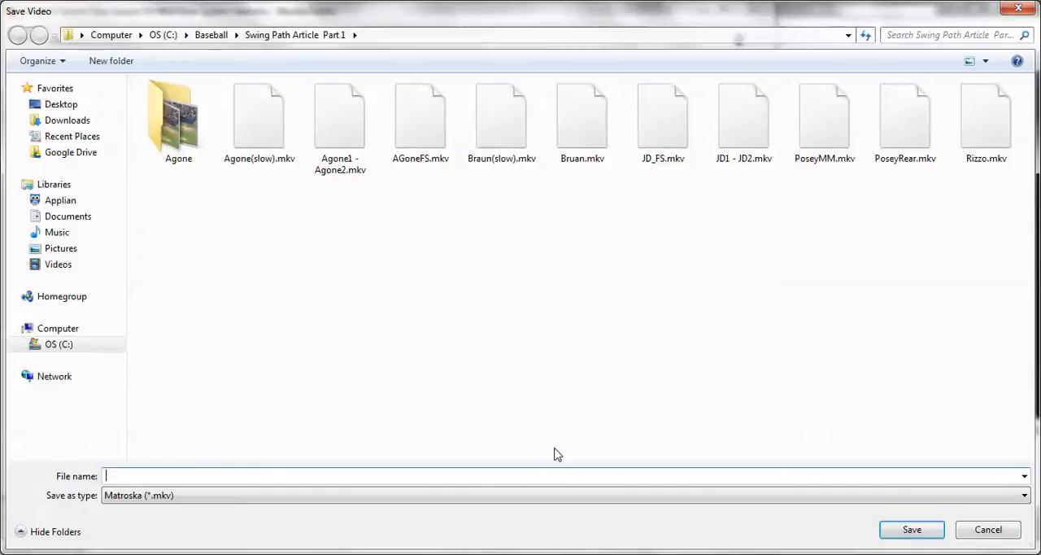
click(72, 136)
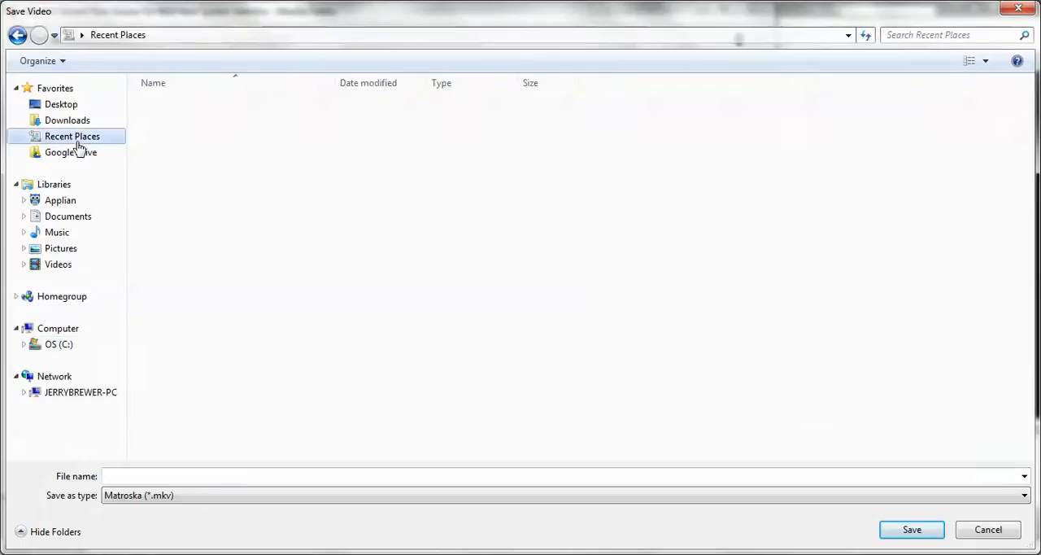
click(71, 136)
text(B)
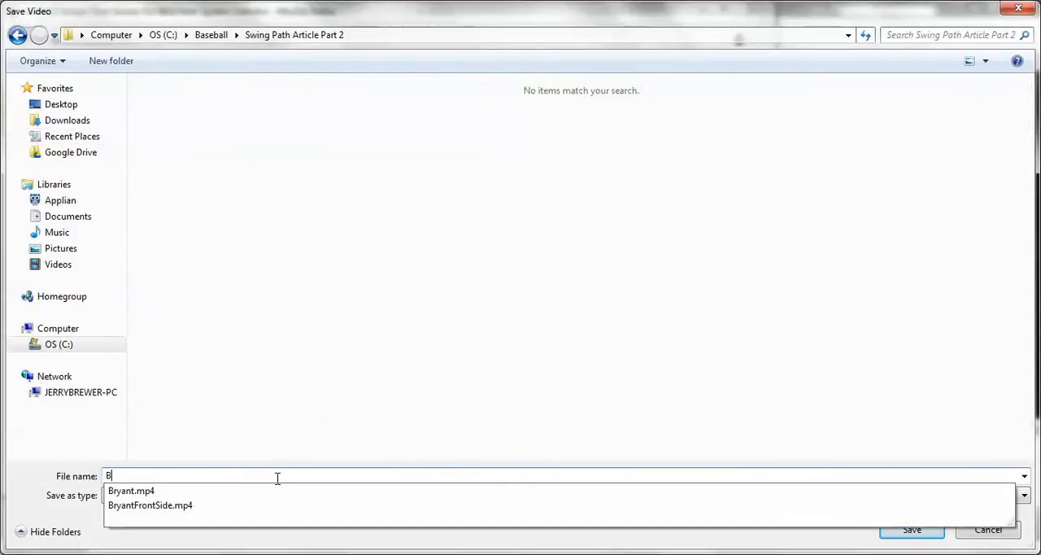
text(ryantFrontSide(cro)
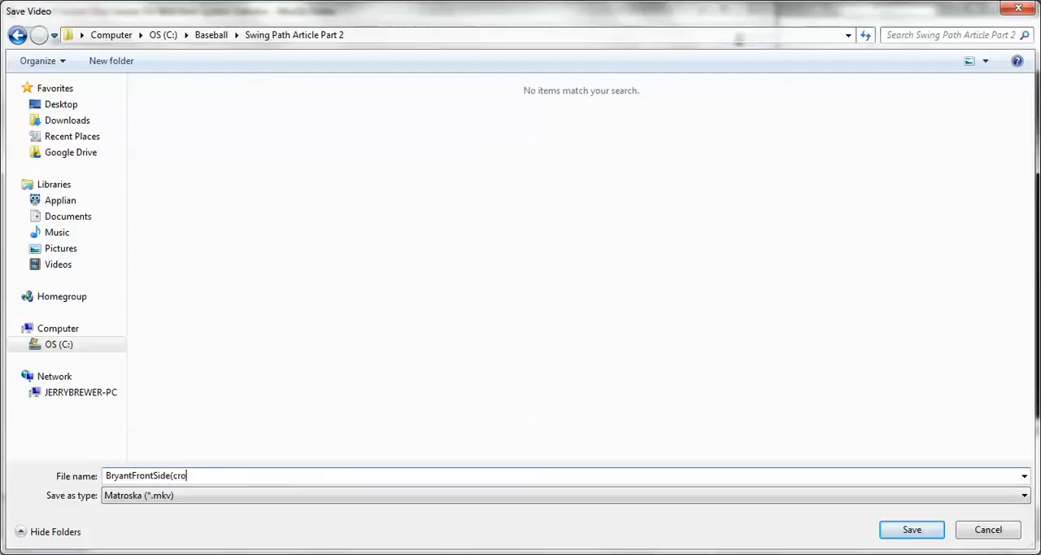
click(912, 529)
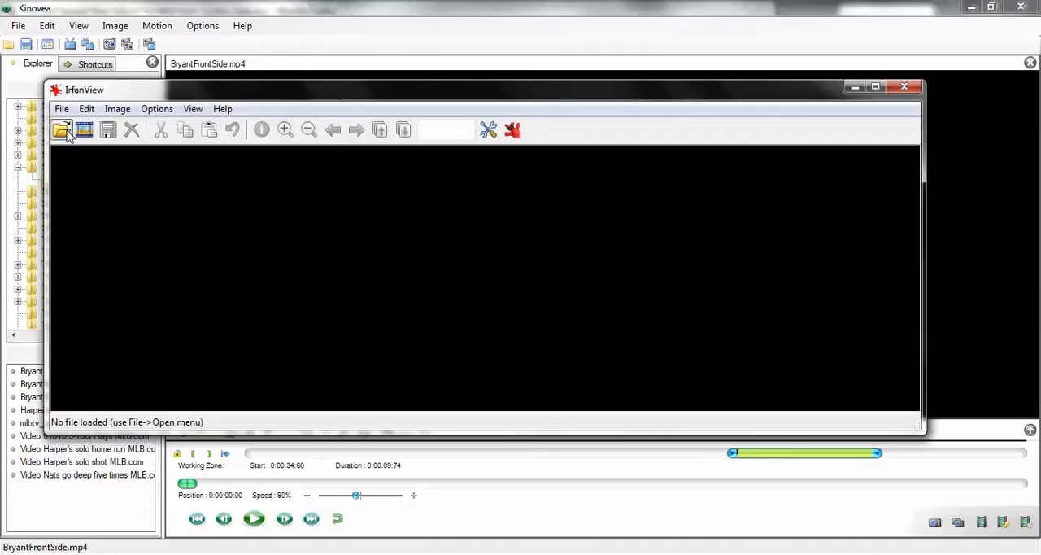
- Load BryantFrontSide(cropped).mkv from Swing Path Article Part 2 into IrfanView
click(61, 129)
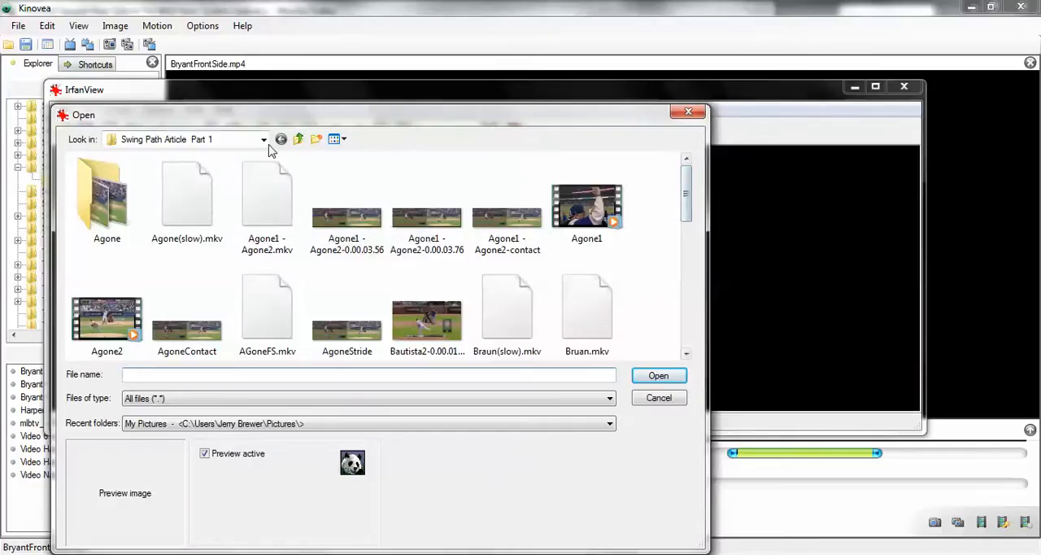
click(298, 138)
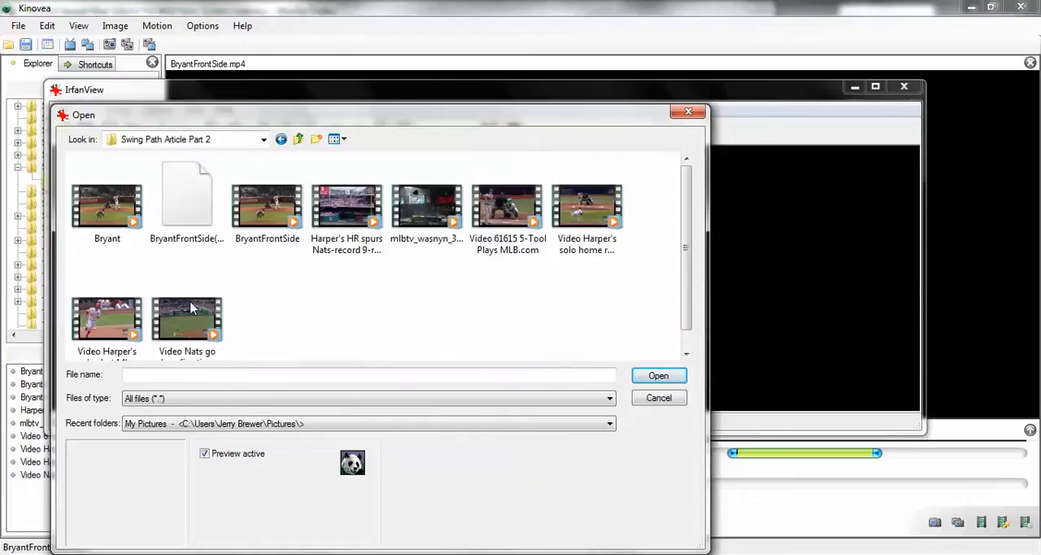
click(186, 196)
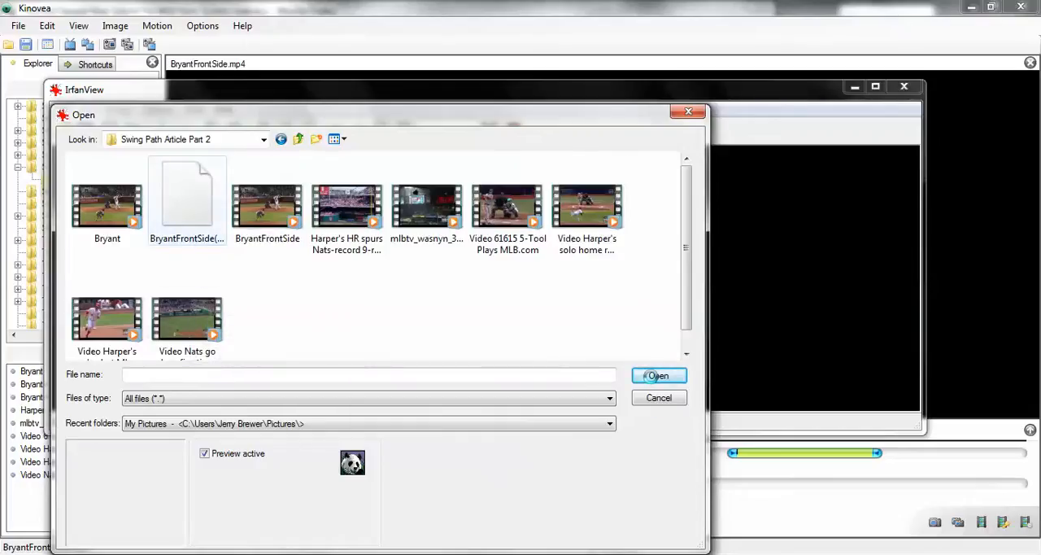
click(659, 376)
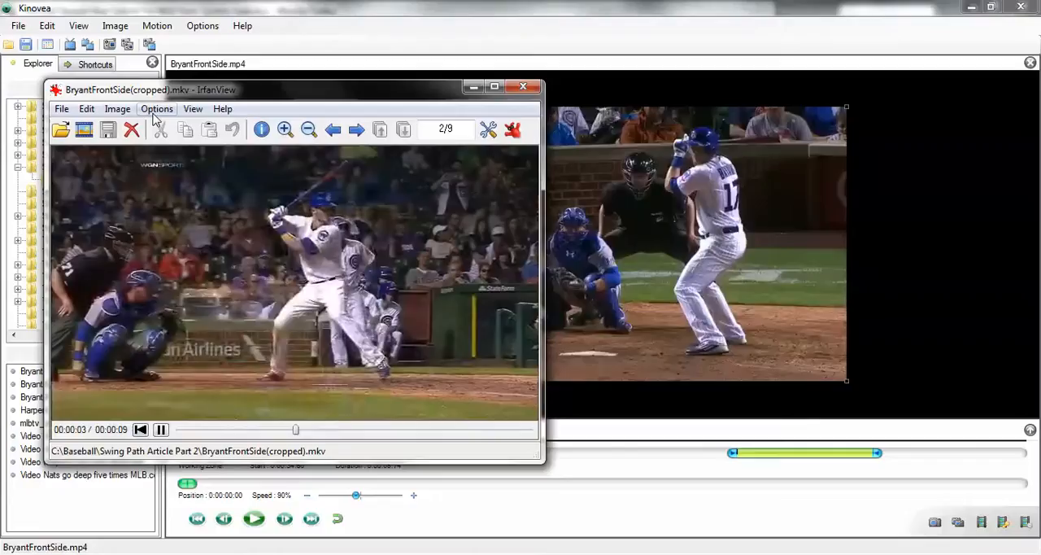
- Start Extract all frames and browse to Swing Path Article Part 2 as the destination folder
click(156, 109)
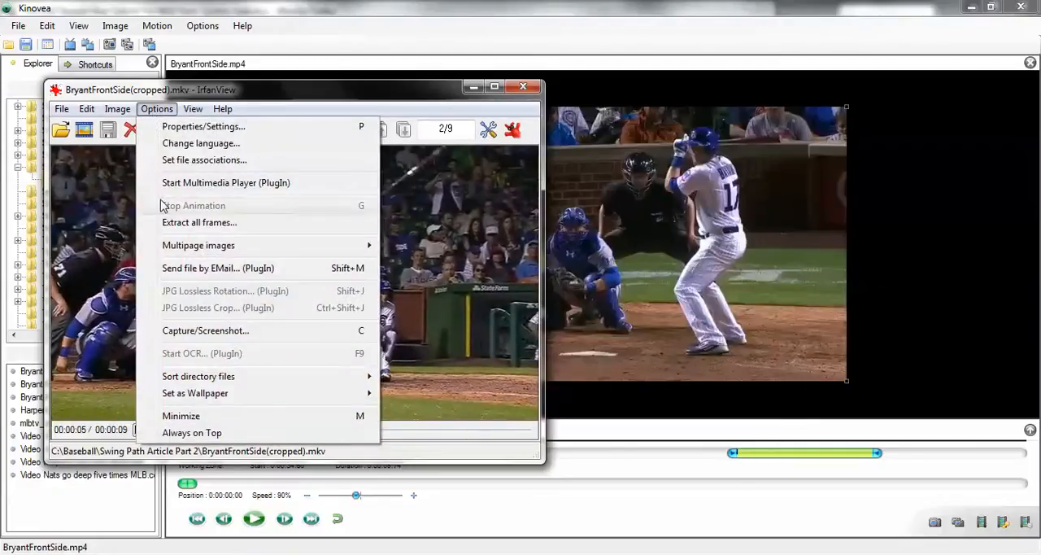
click(199, 222)
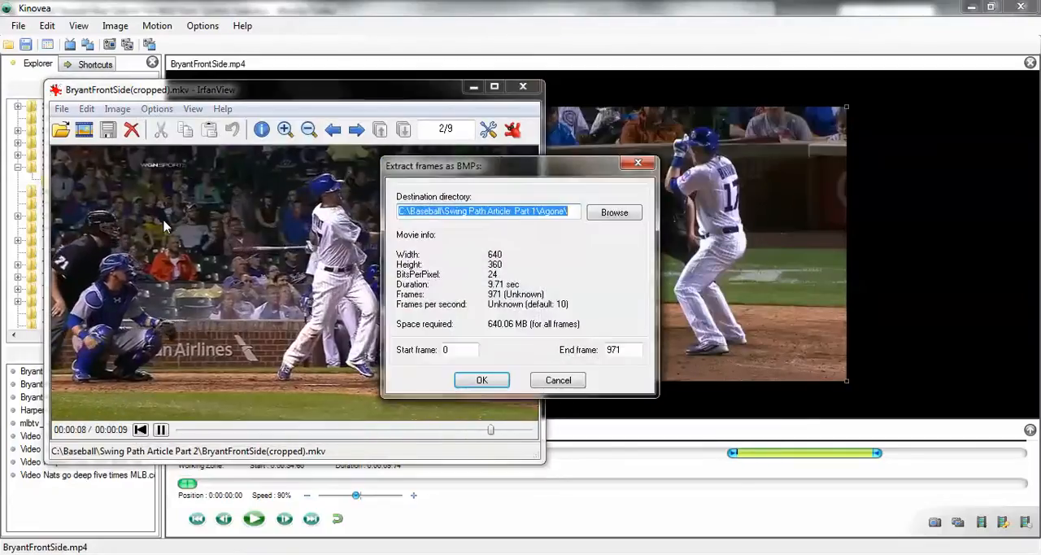
click(614, 212)
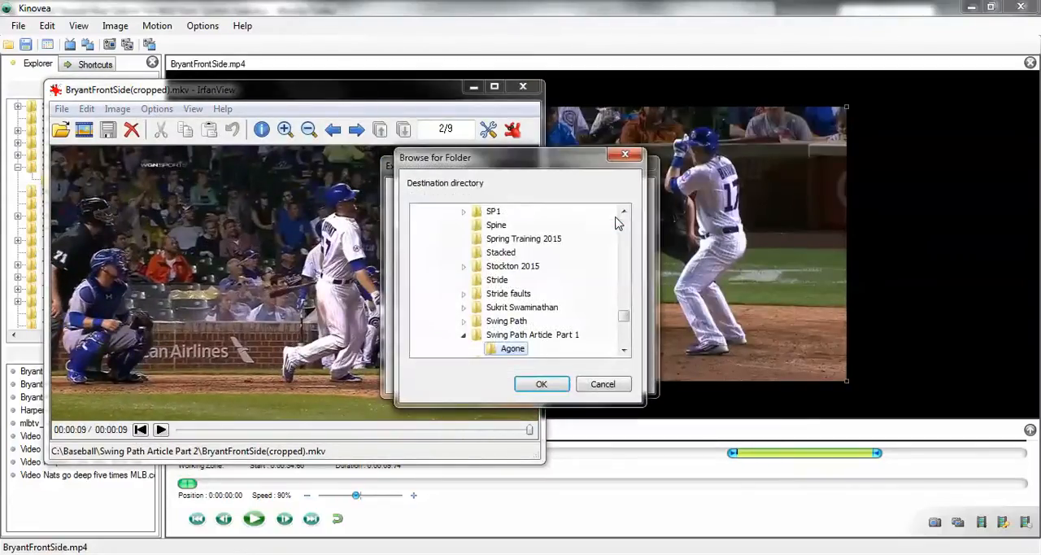
scroll(down, 3)
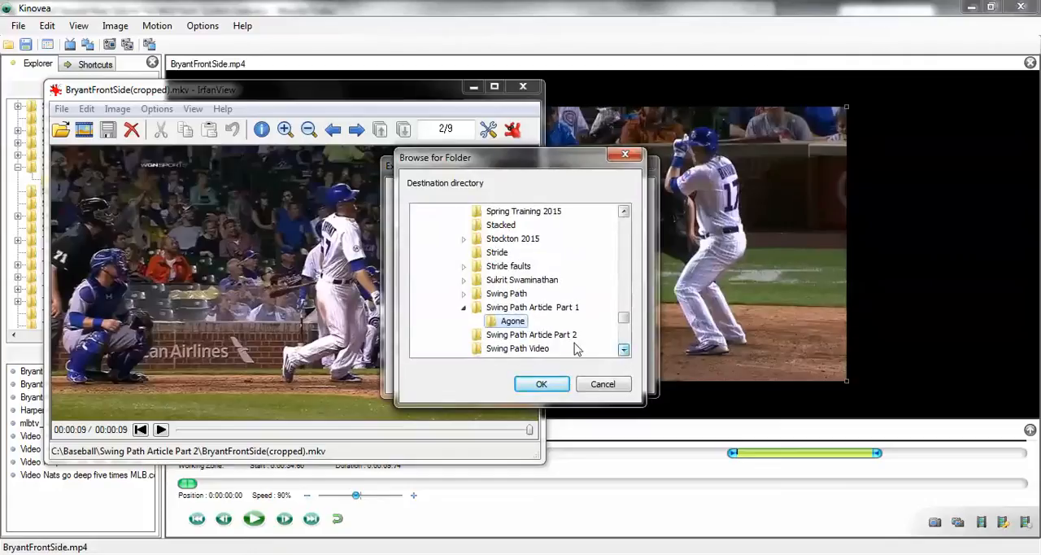
click(531, 334)
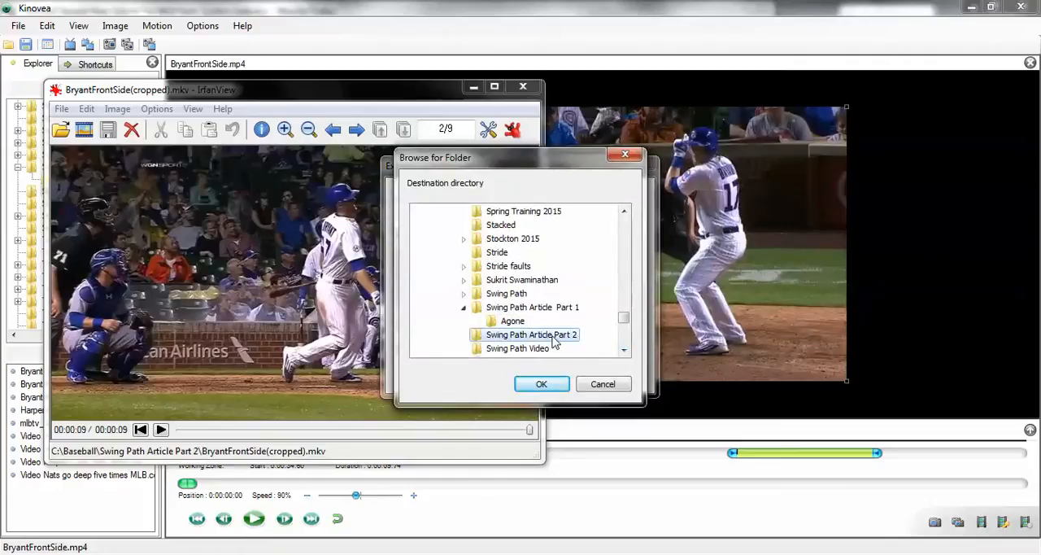
mouse_move(514, 283)
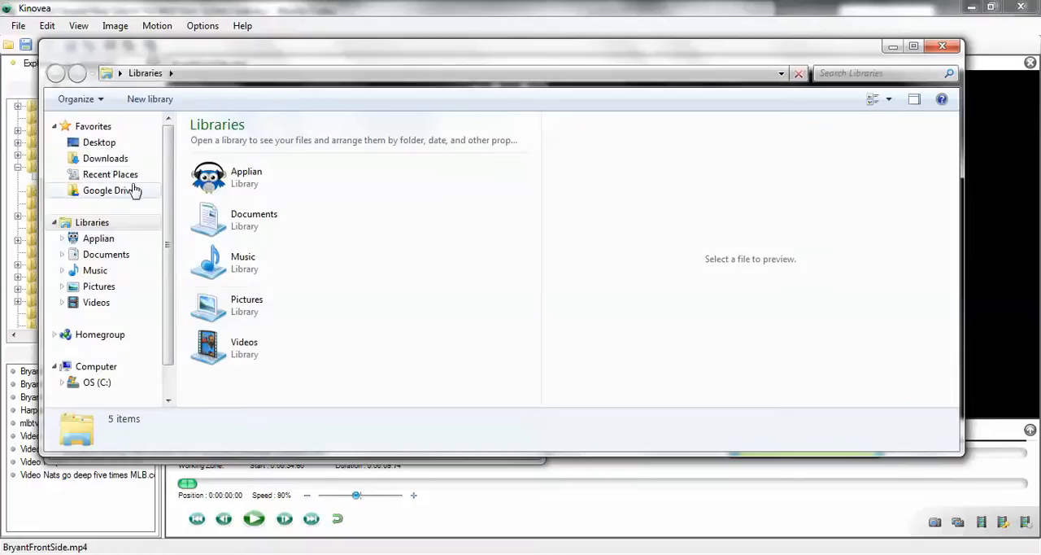
- Make a Bryant folder in Swing Path Article Part 2 the destination and run the frame extraction
click(110, 174)
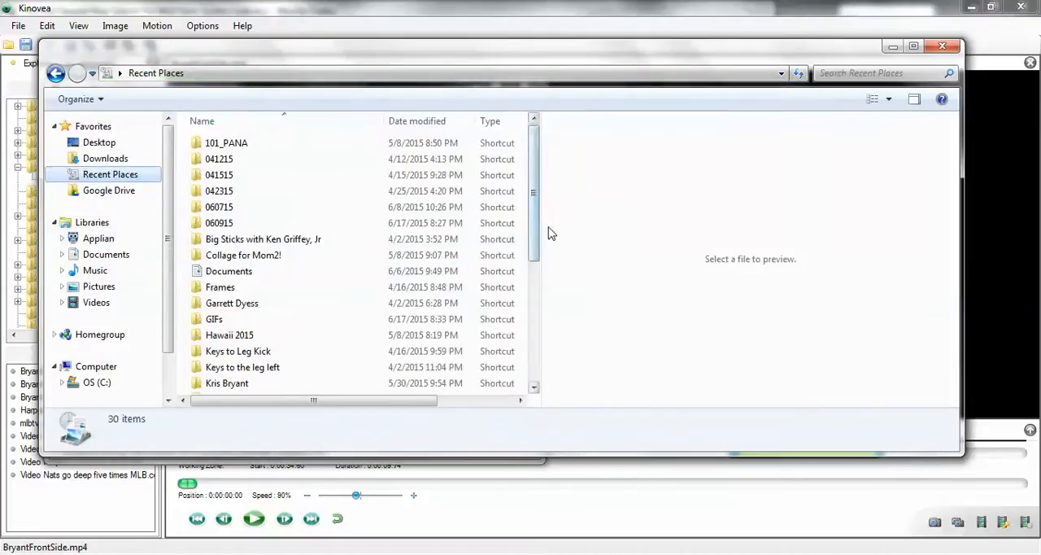
scroll(down, 3)
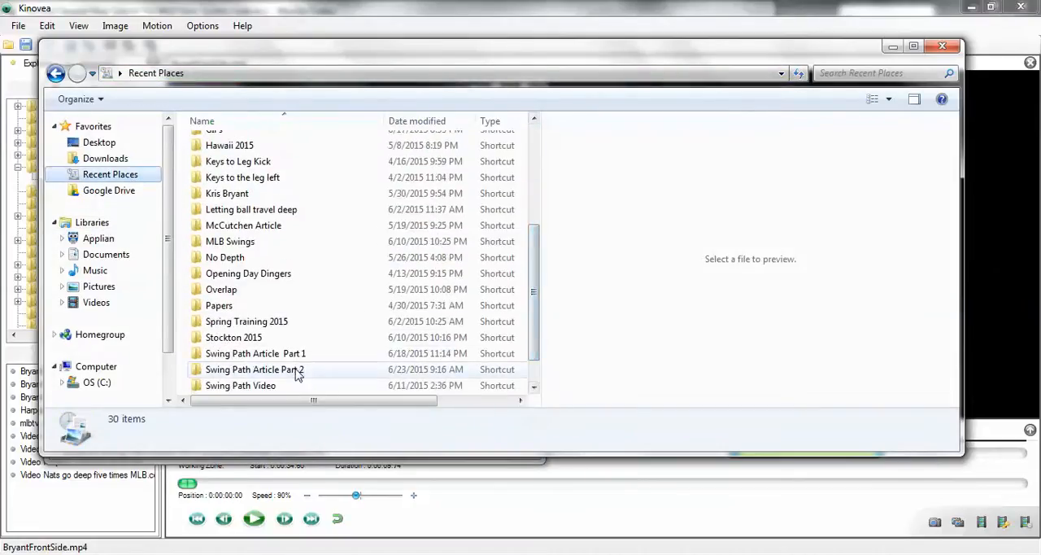
double_click(253, 369)
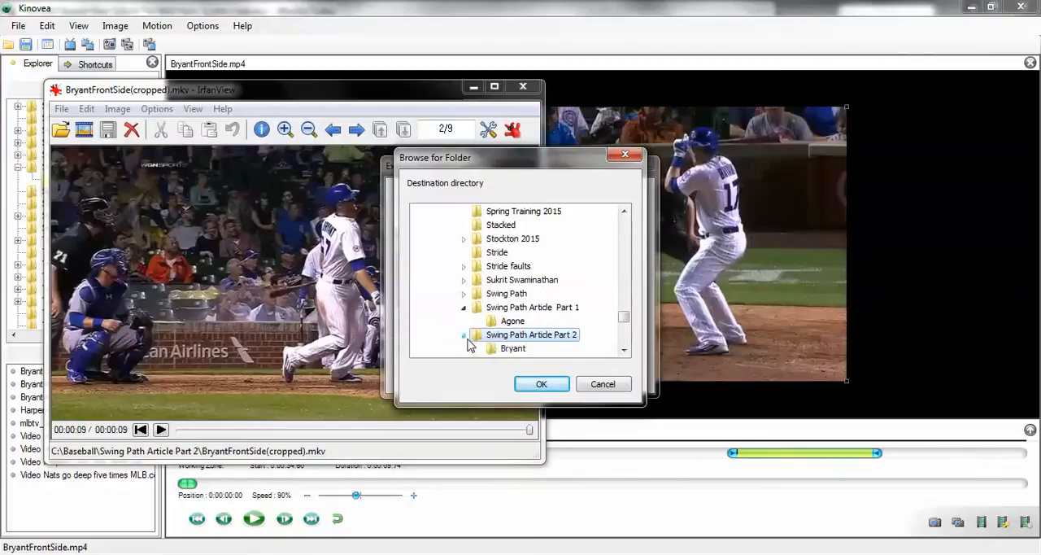
click(542, 384)
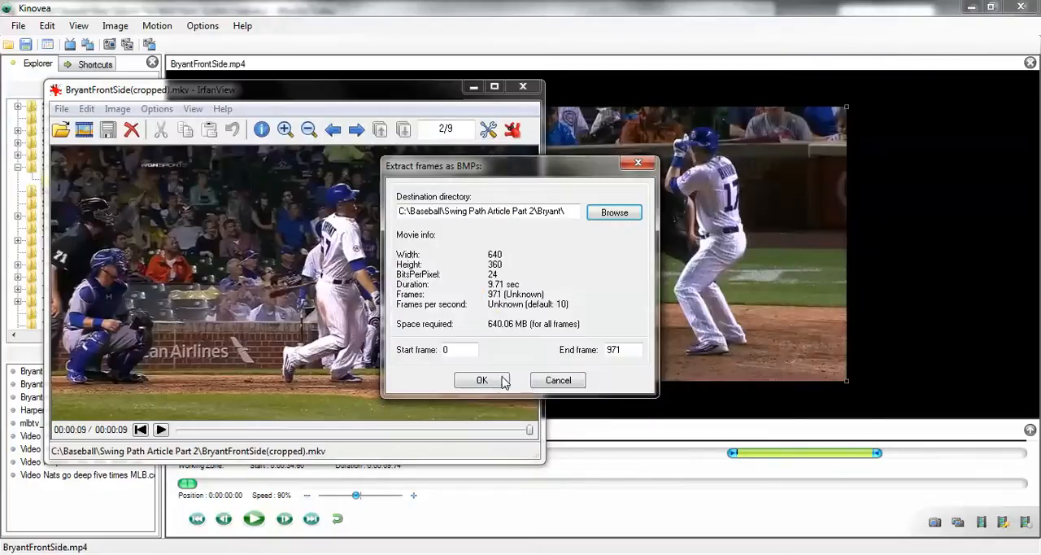
click(481, 380)
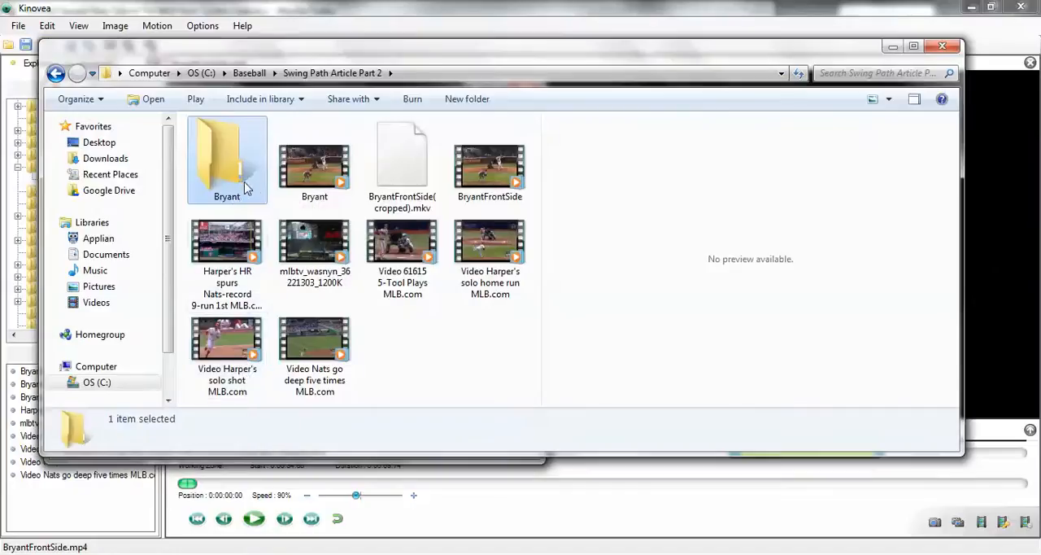
- Browse the Bryant folder's extracted BryantFrontSide(cropped) frame bitmaps
double_click(226, 154)
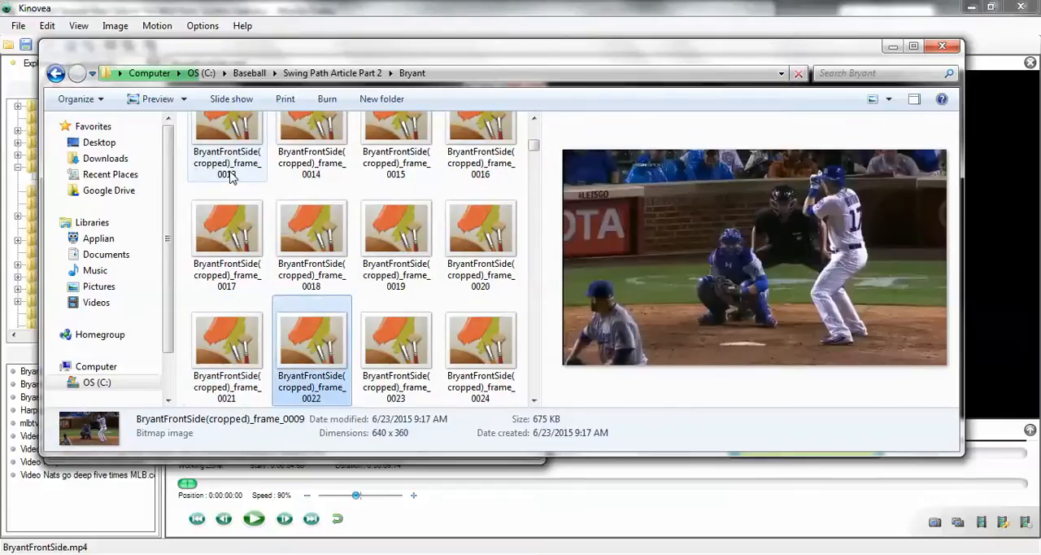
scroll(down, 3)
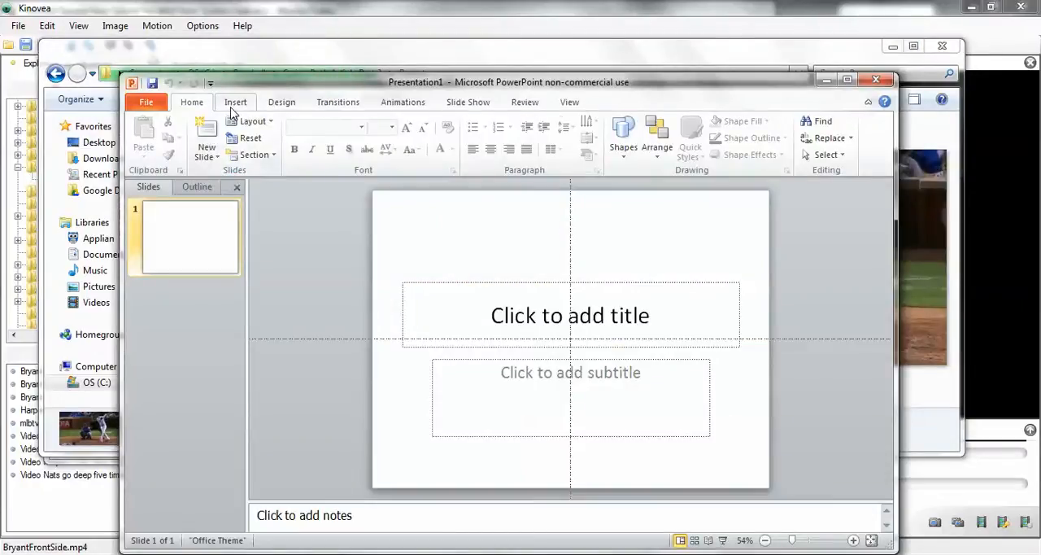
- Add photo album pictures from disk, browsing Recent Places into the Swing Path Article Part 2 folder
click(235, 101)
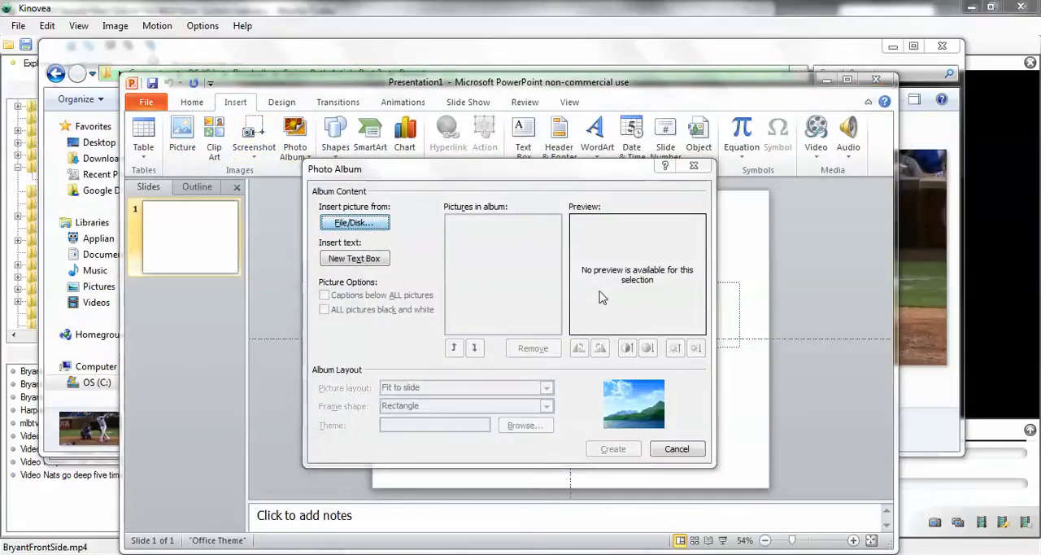
click(354, 222)
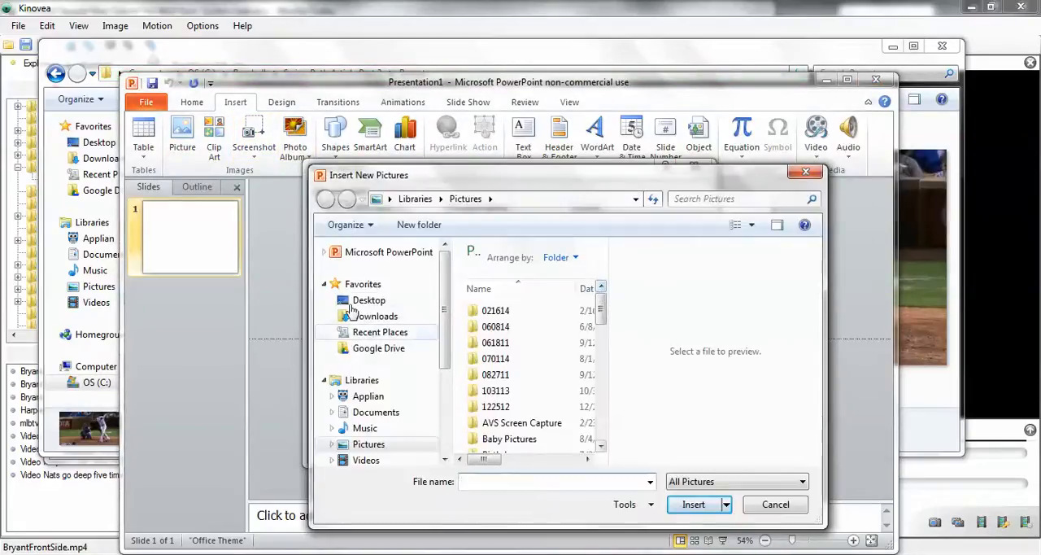
click(378, 331)
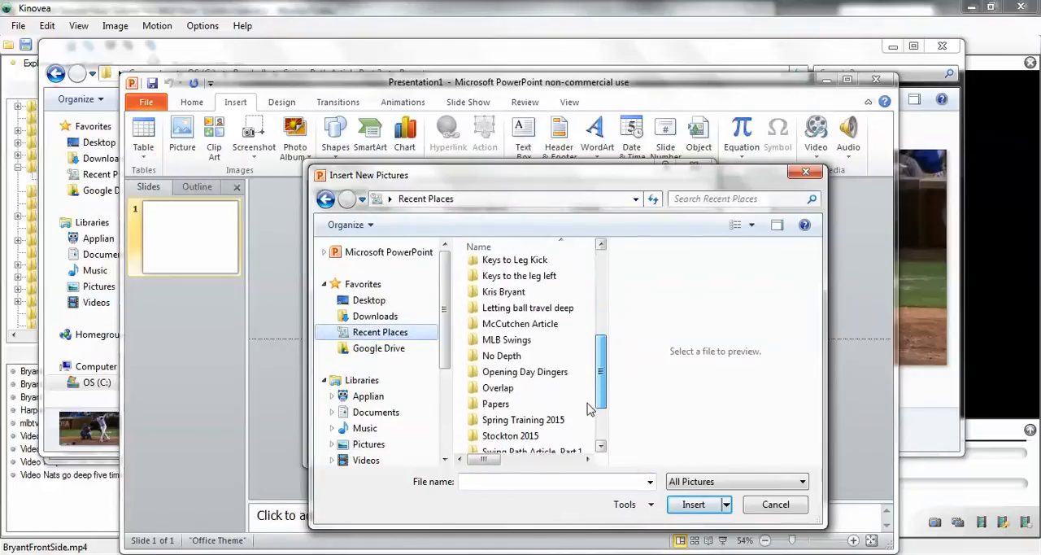
click(530, 432)
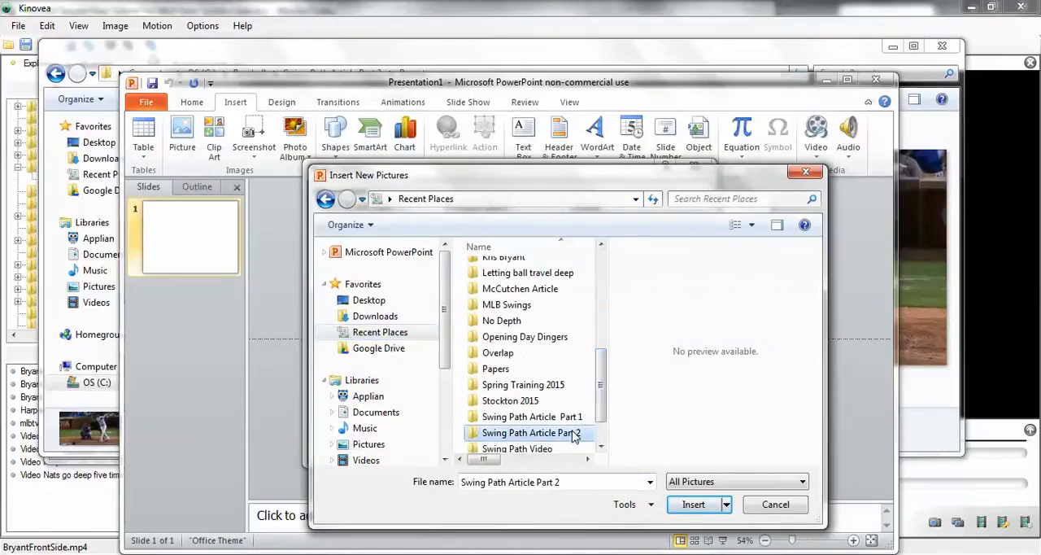
double_click(527, 432)
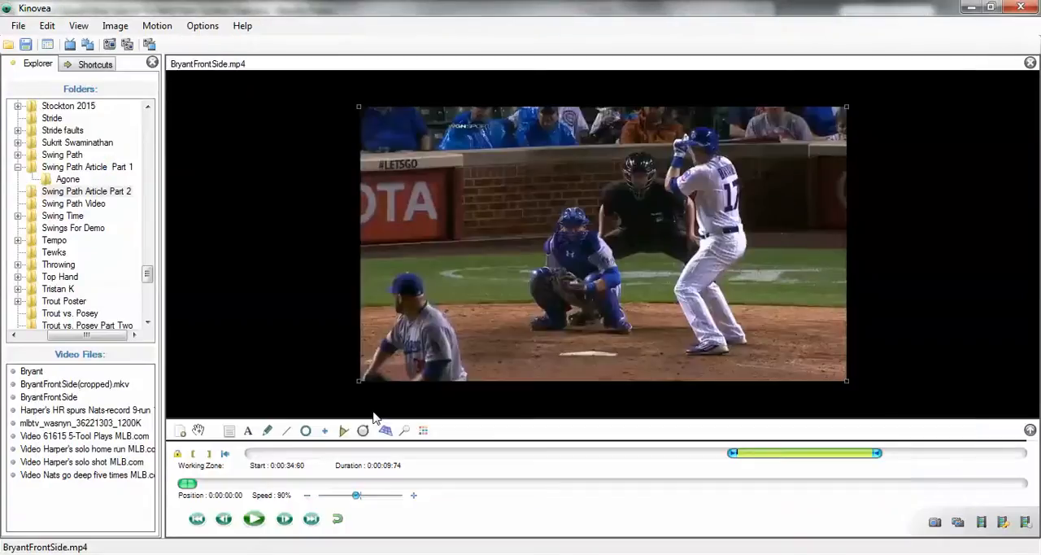
mouse_move(362, 423)
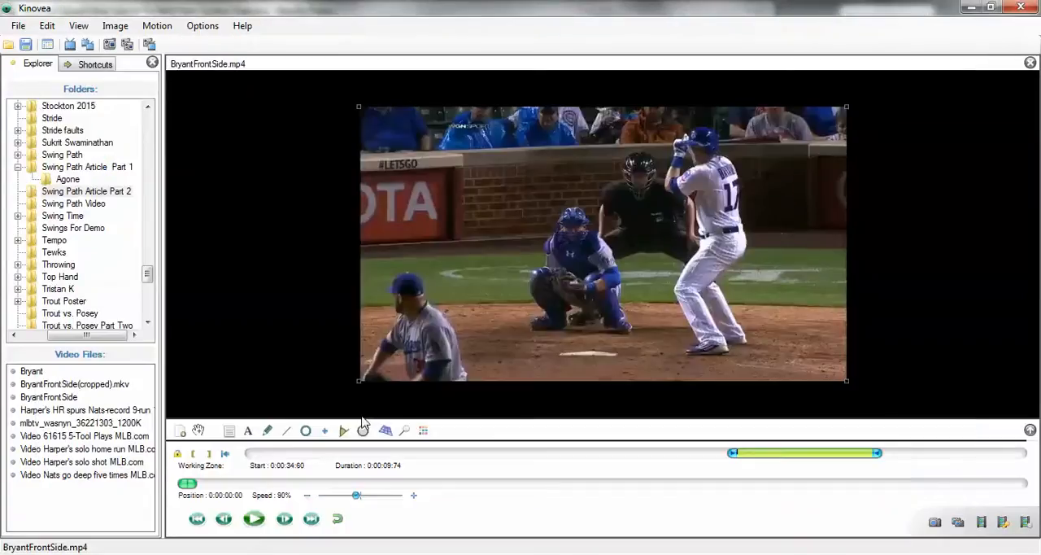
mouse_move(344, 431)
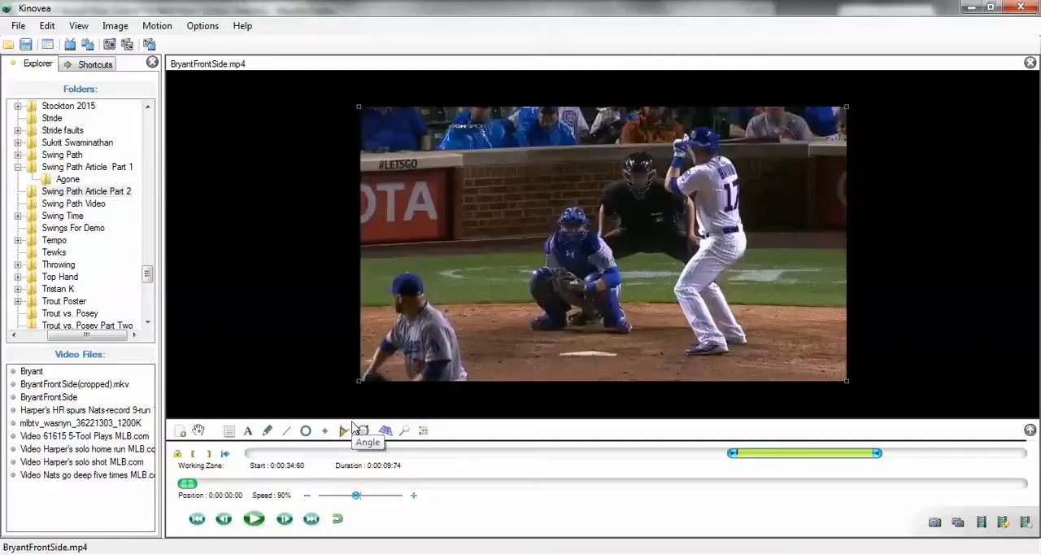